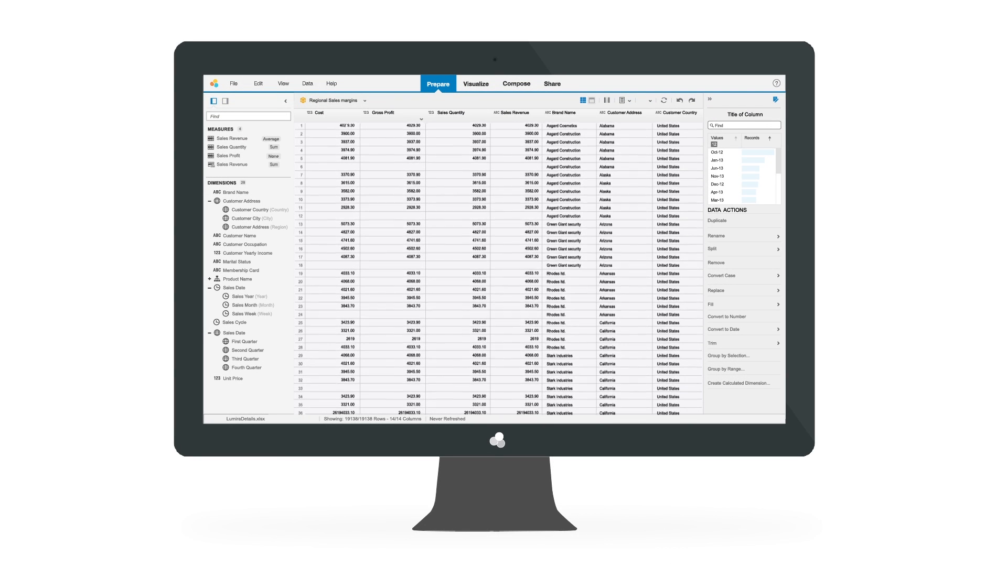
{"action": "scroll", "scroll_direction": "down", "scroll_amount": 3}
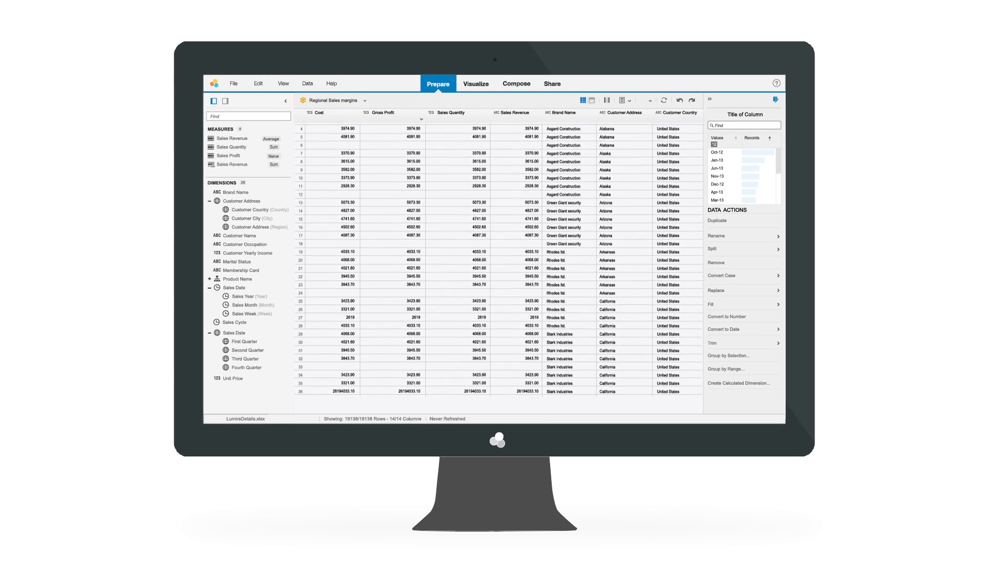